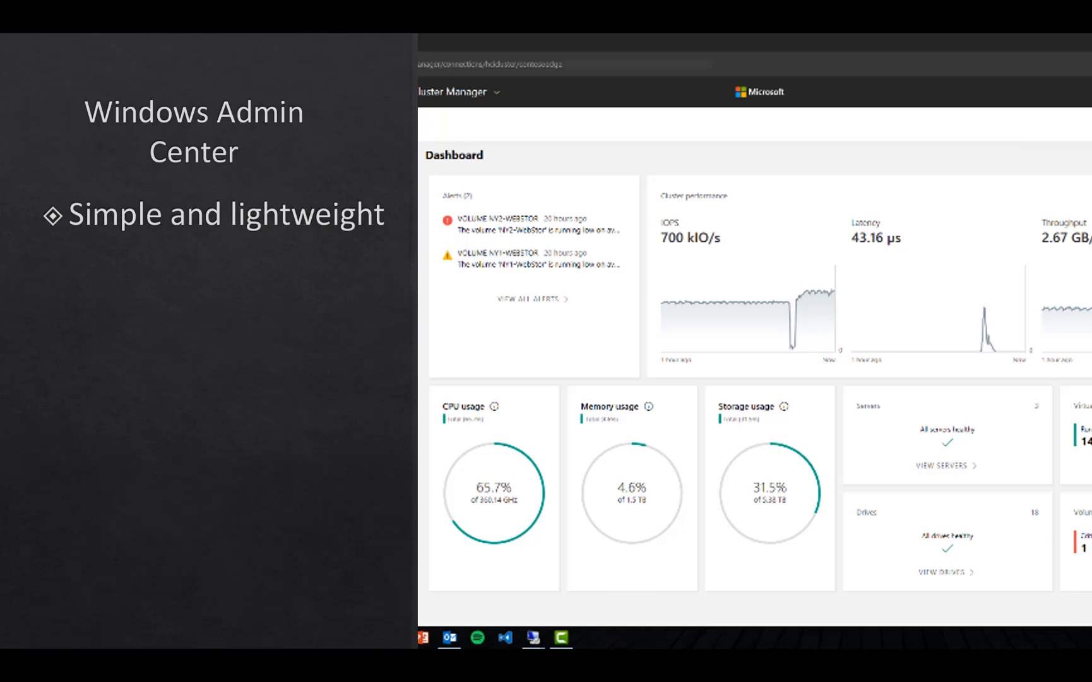
Advance the slide animations until the Secure management bullet appears
key(Right)
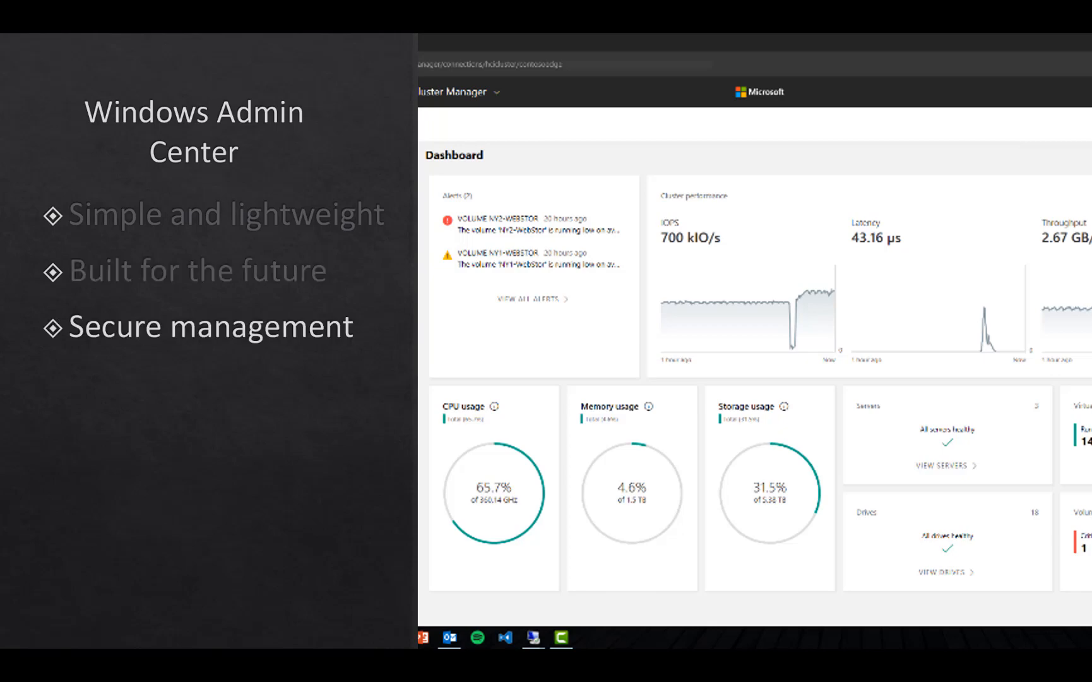
key(right)
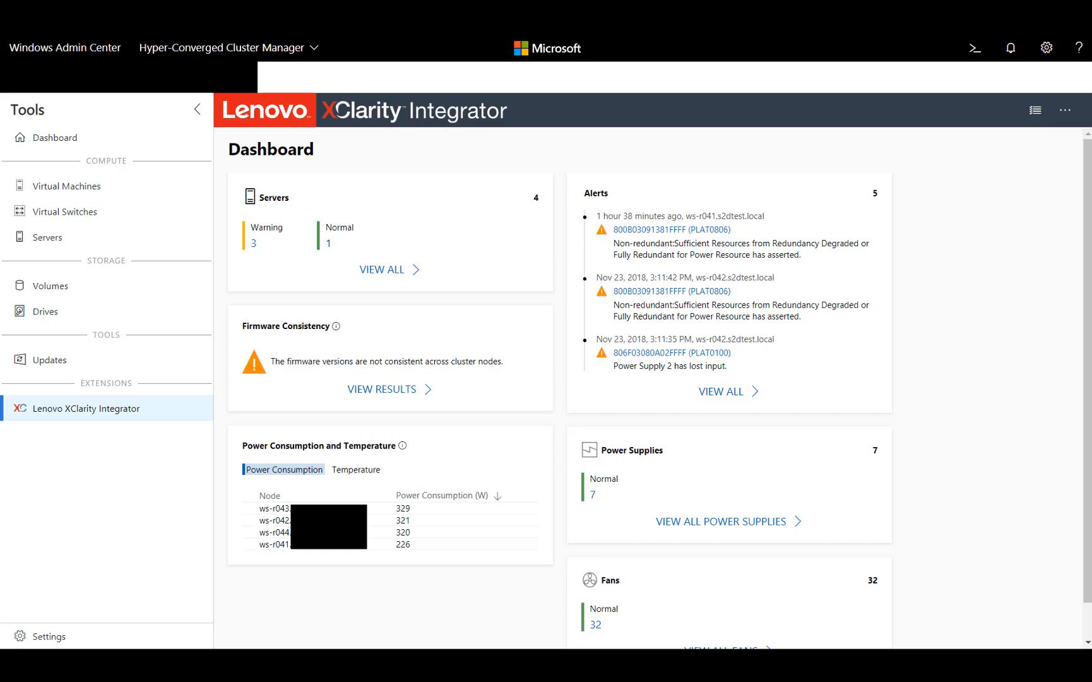
click(83, 408)
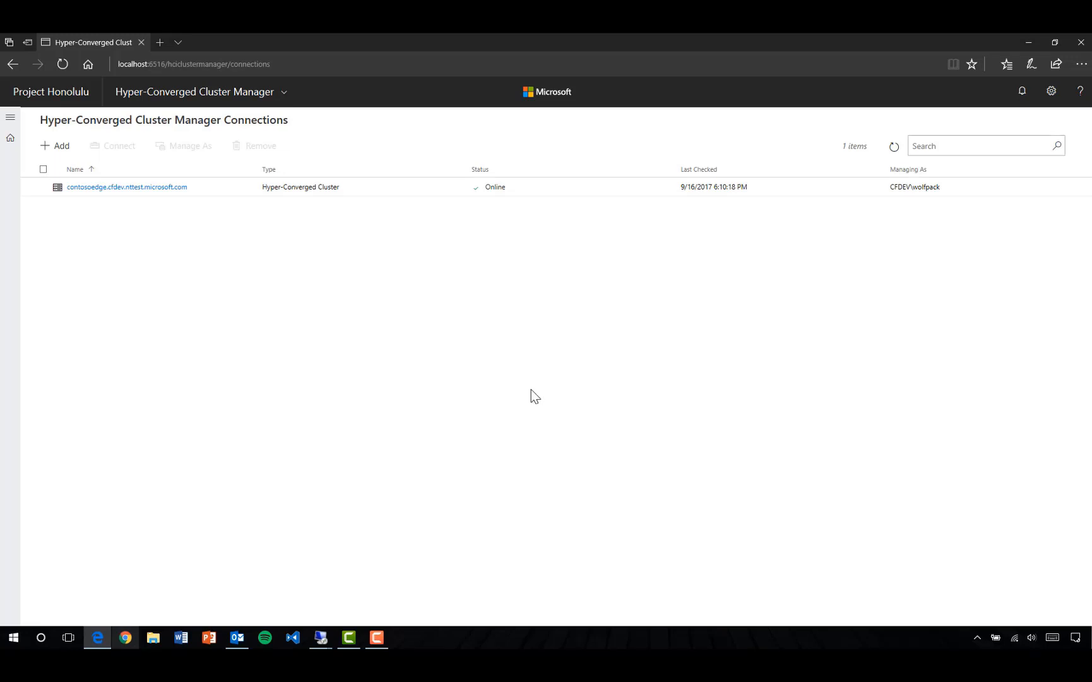
Connect to contosoedge.cfdev.nttest.microsoft.com and show its alerts, performance and usage dashboard
click(127, 187)
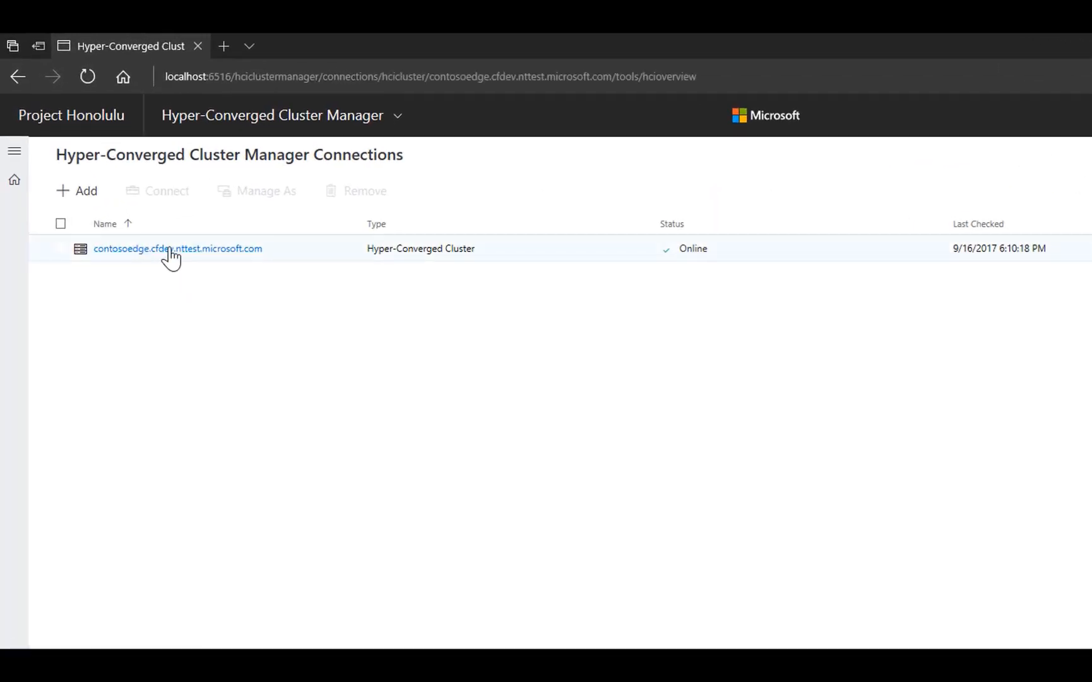
click(178, 249)
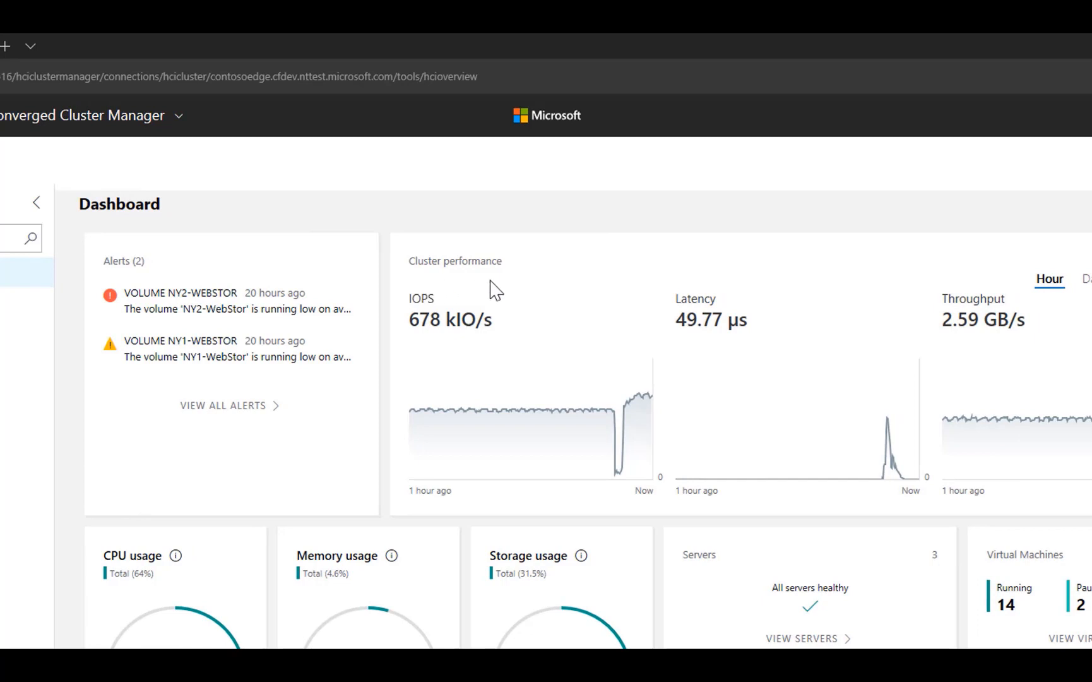
mouse_move(468, 353)
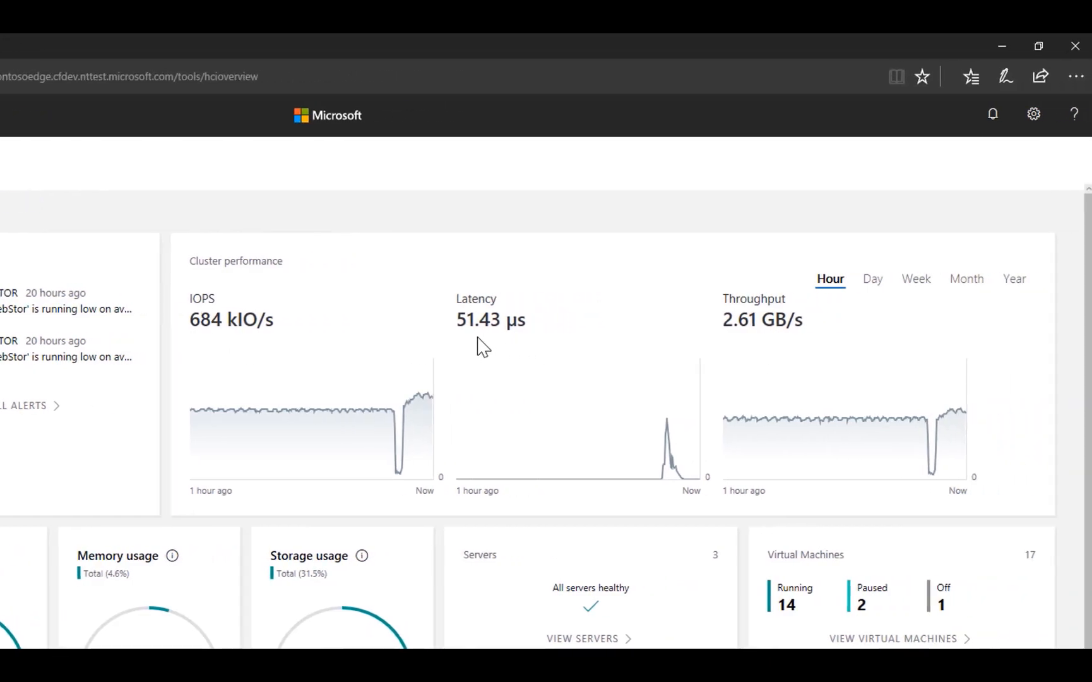
mouse_move(528, 353)
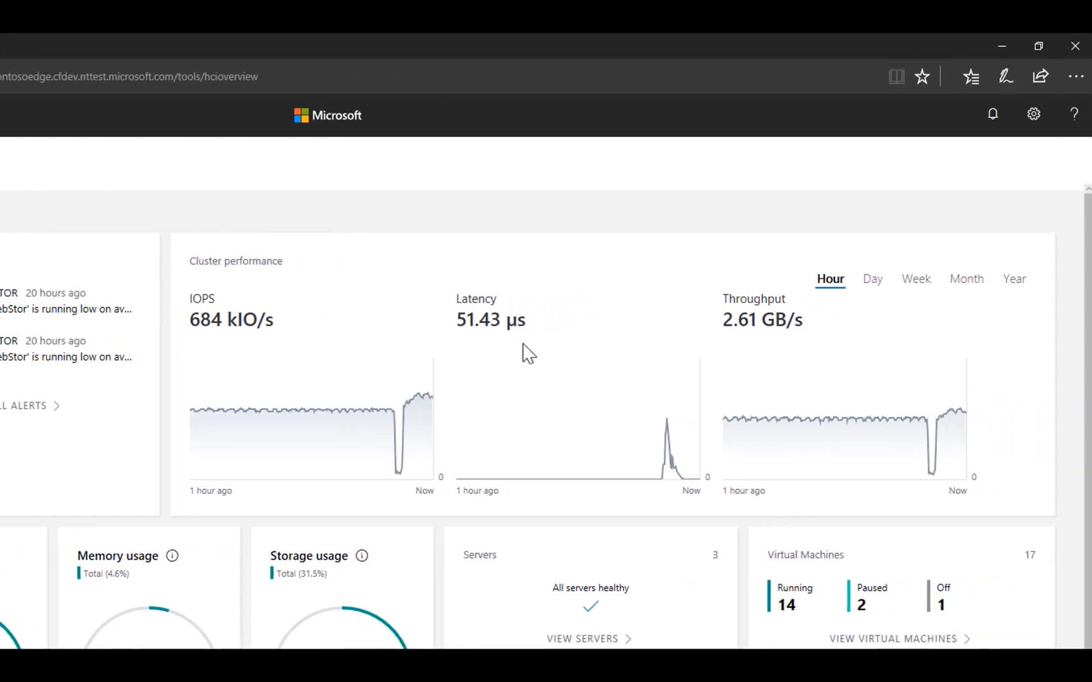
mouse_move(739, 357)
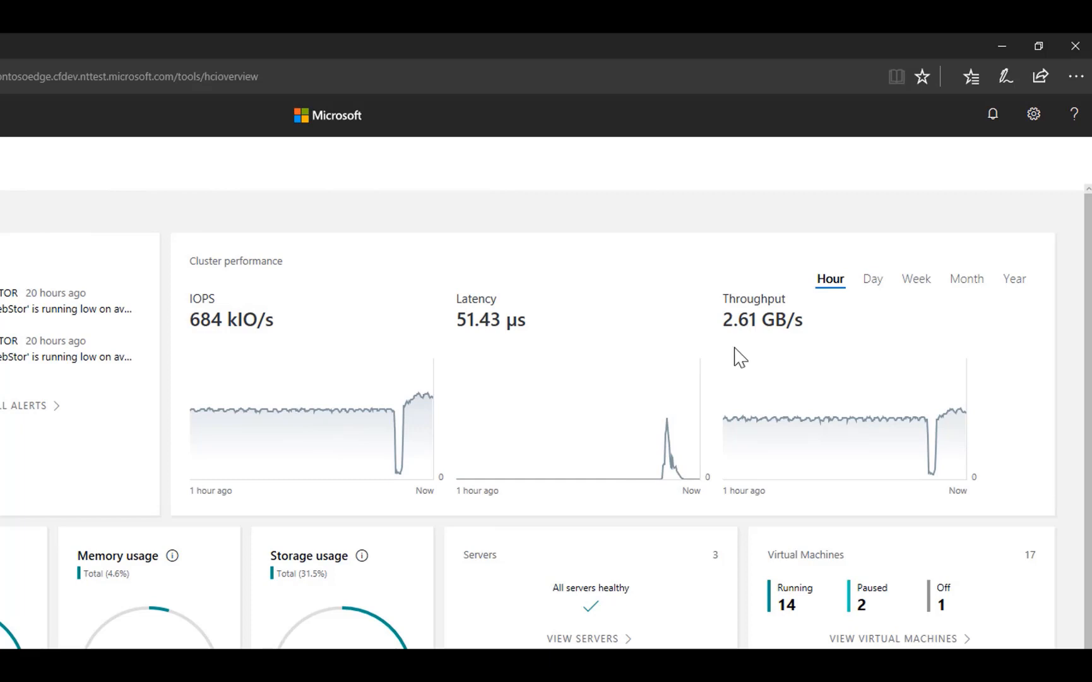
mouse_move(795, 352)
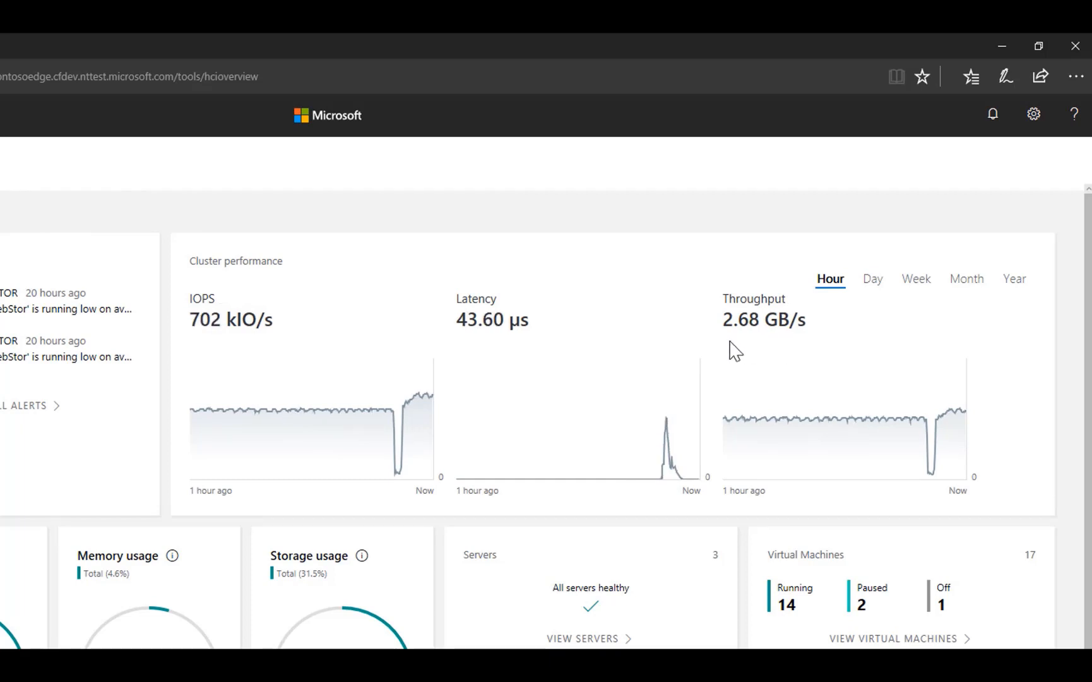
mouse_move(418, 399)
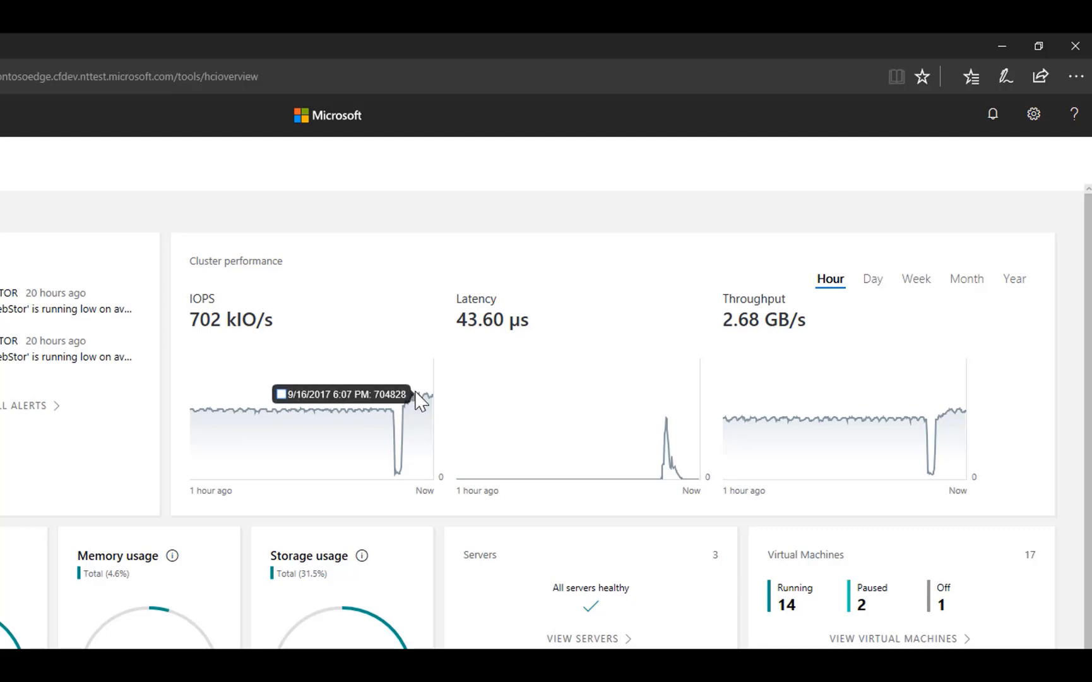
mouse_move(372, 416)
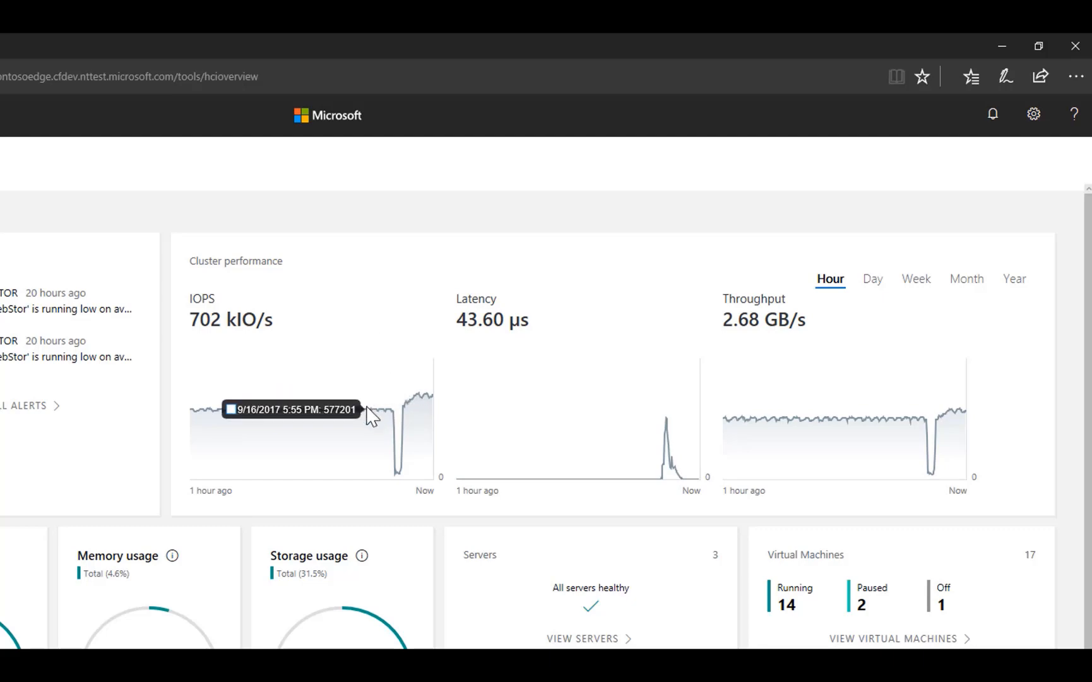
mouse_move(414, 367)
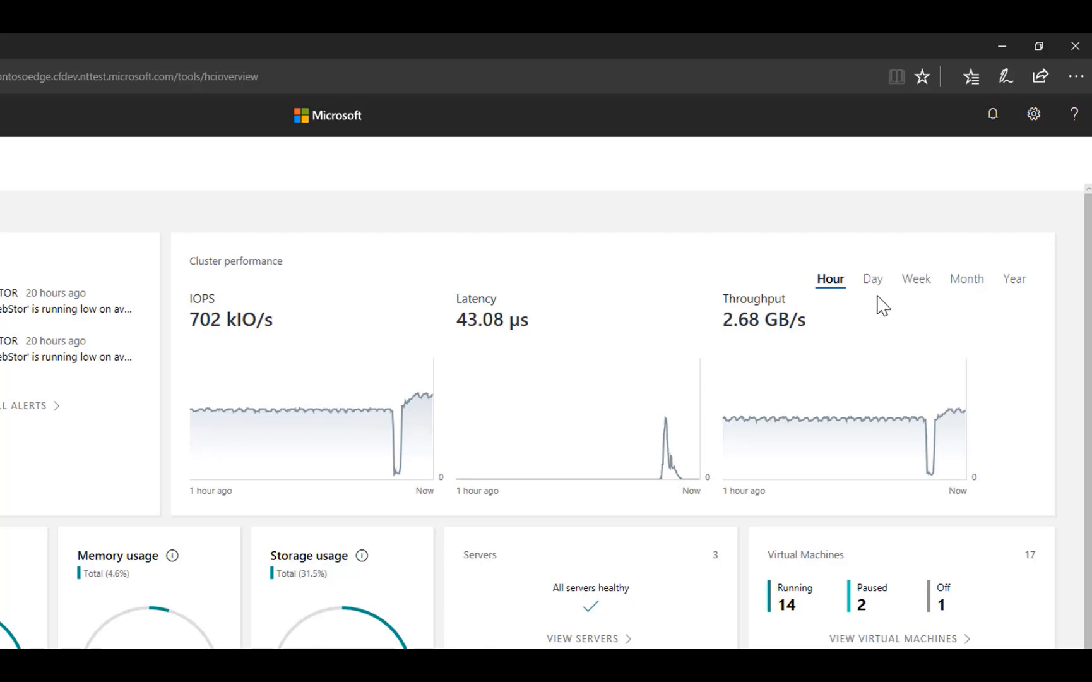
Switch the Cluster performance card's time range to Day
click(872, 279)
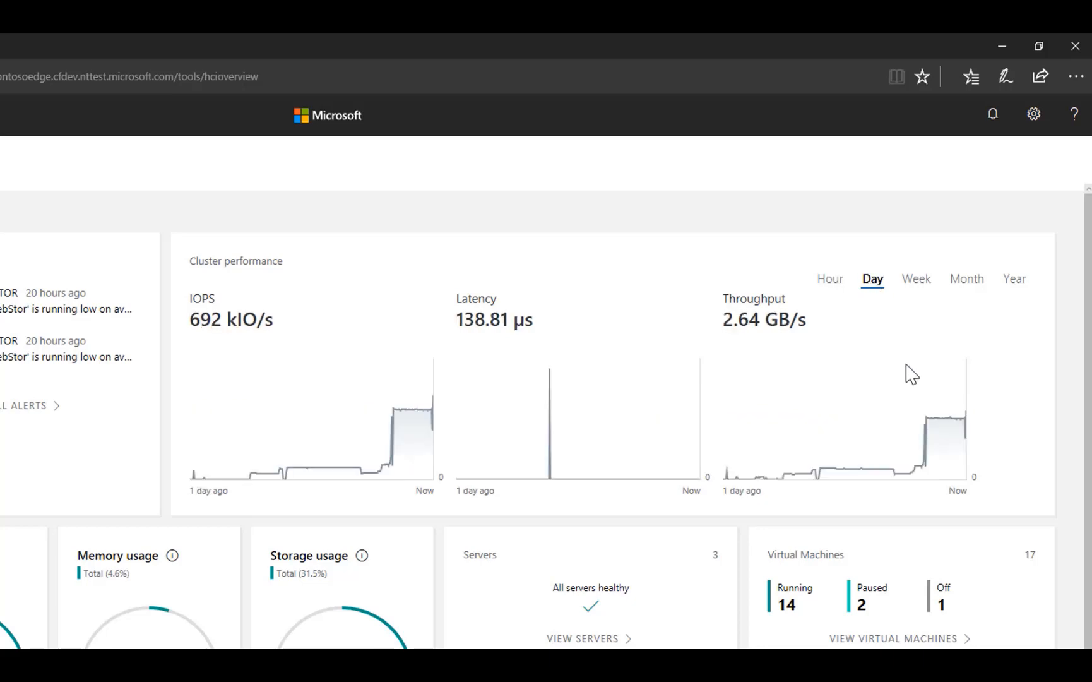
mouse_move(894, 451)
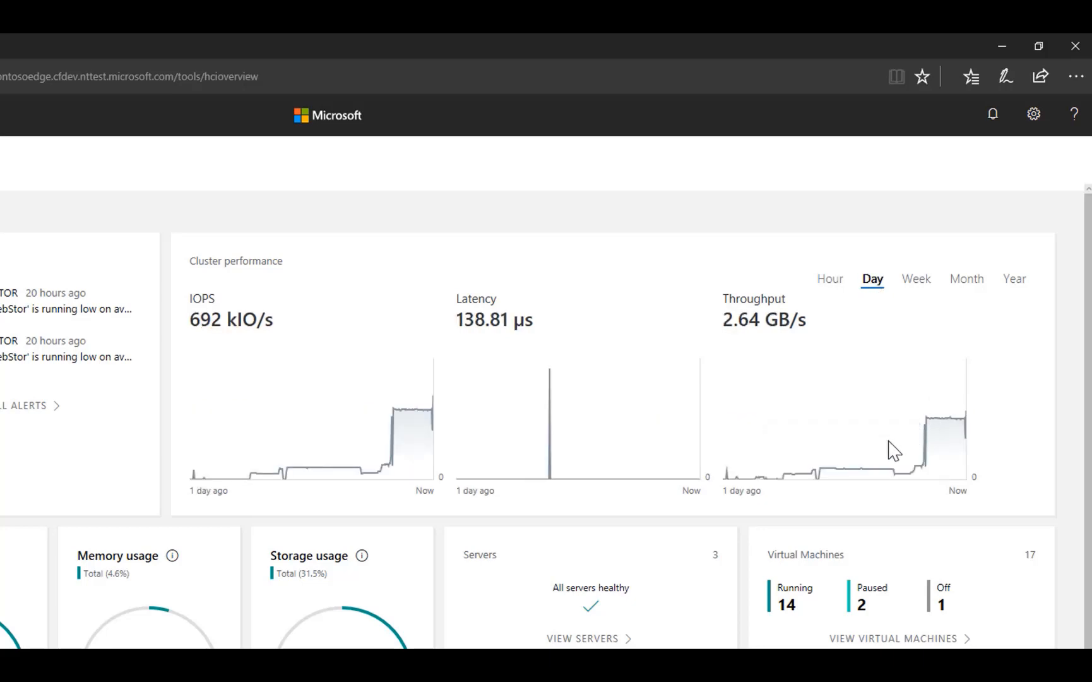
mouse_move(865, 468)
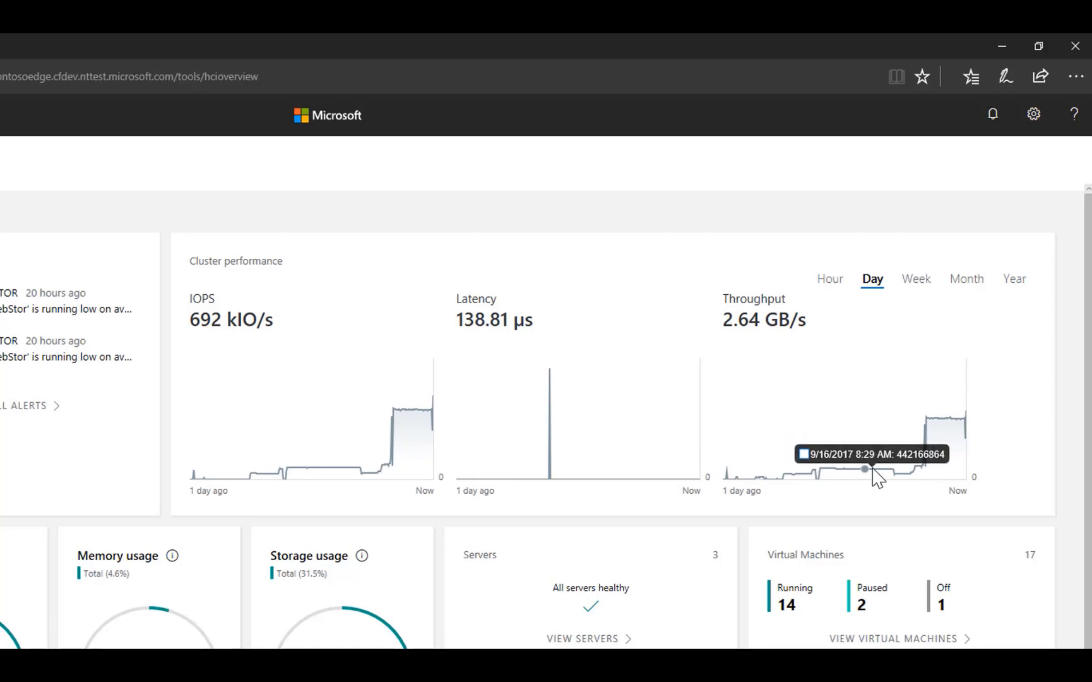
mouse_move(816, 404)
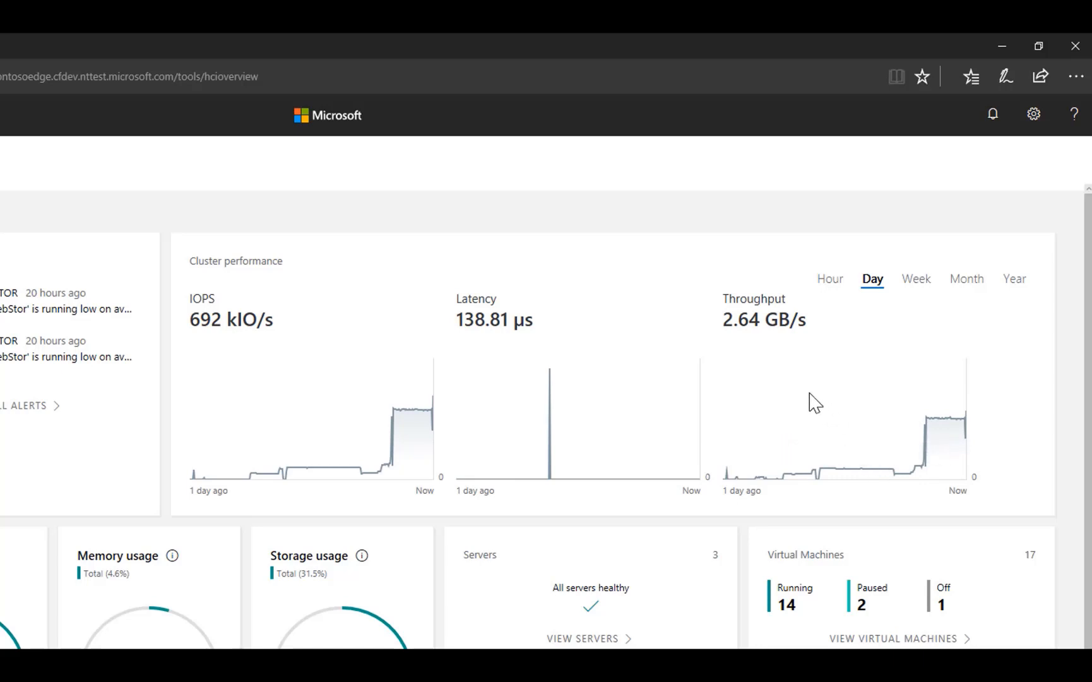
click(830, 278)
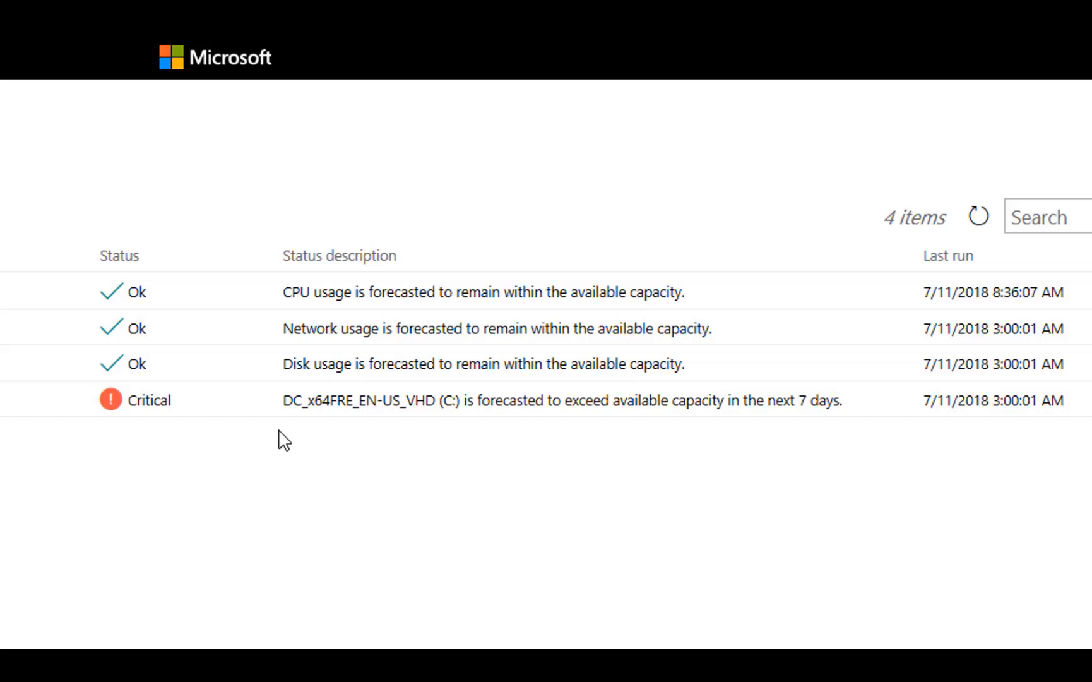
mouse_move(100, 437)
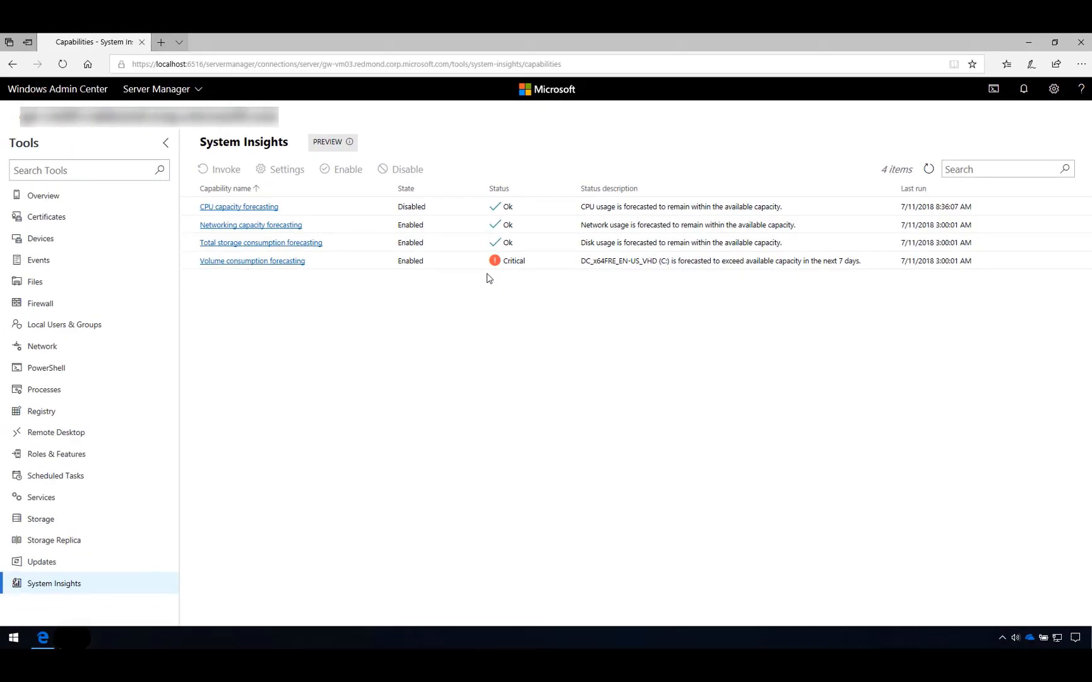
Open CPU capacity forecasting to view its OK status and history chart
click(346, 169)
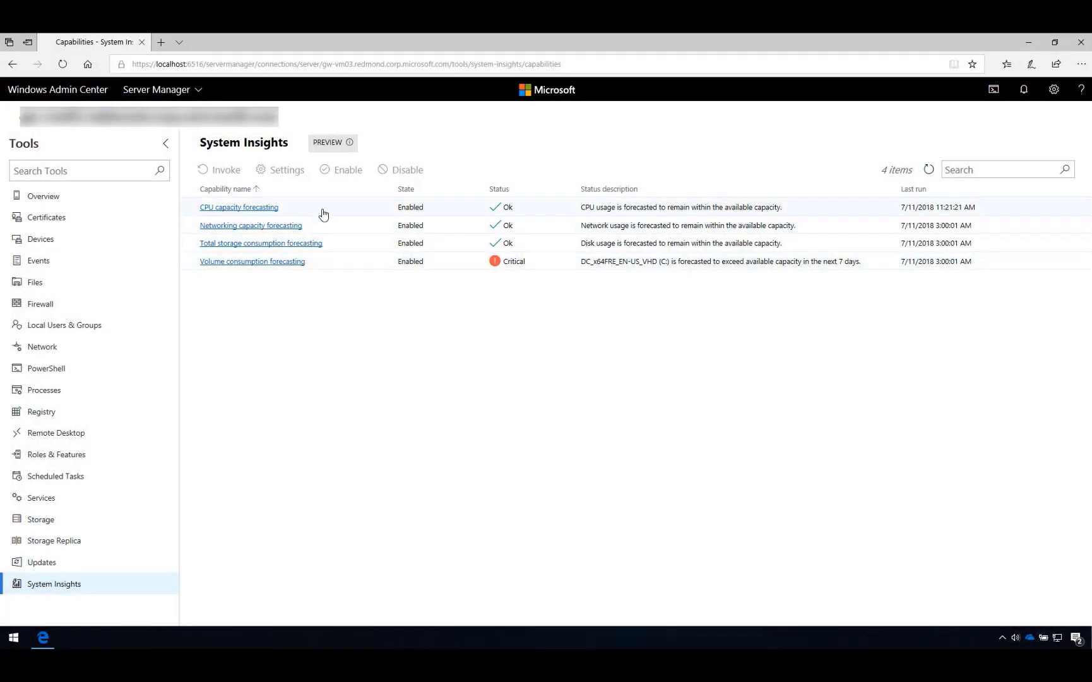
click(239, 208)
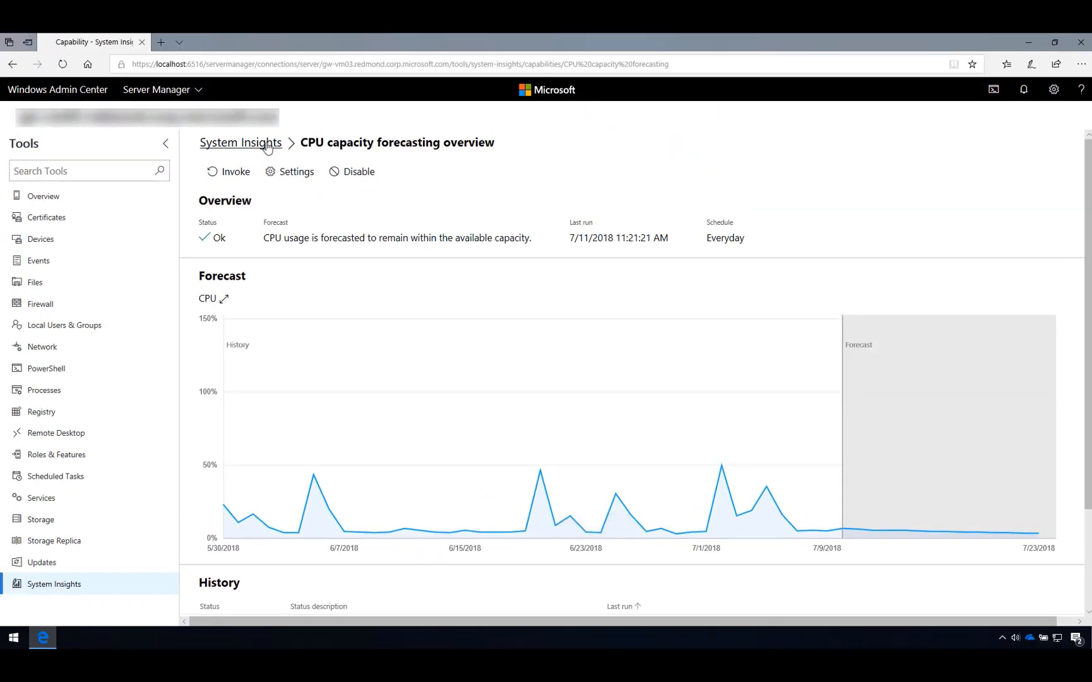
Open Volume consumption forecasting and scroll through C: exceeding capacity in six days
click(240, 142)
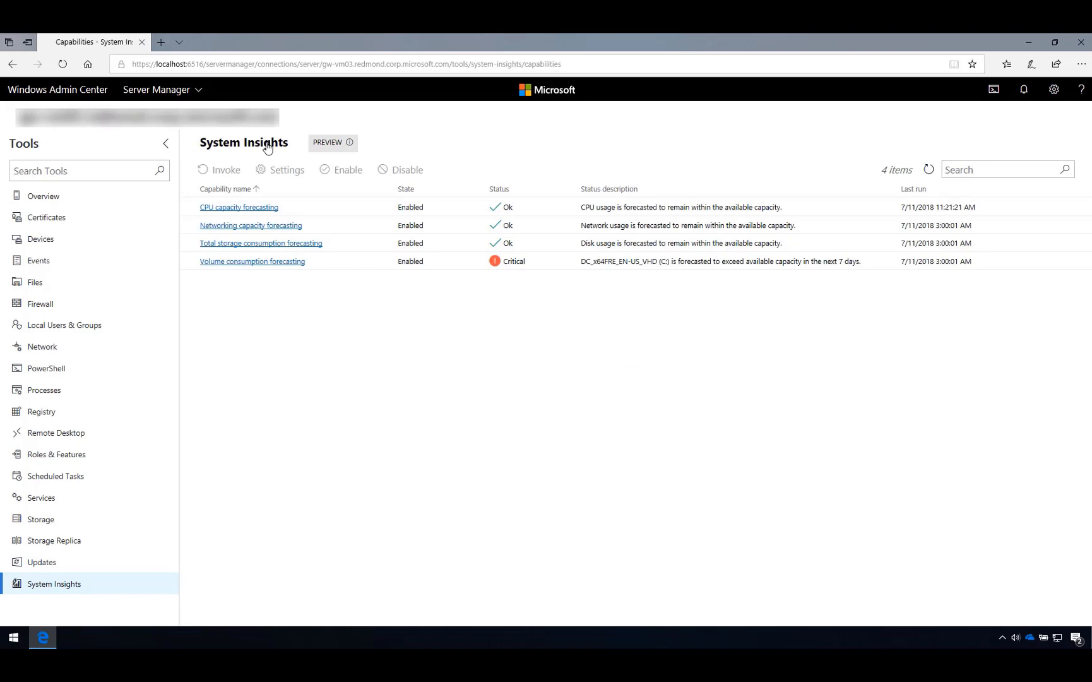
mouse_move(327, 258)
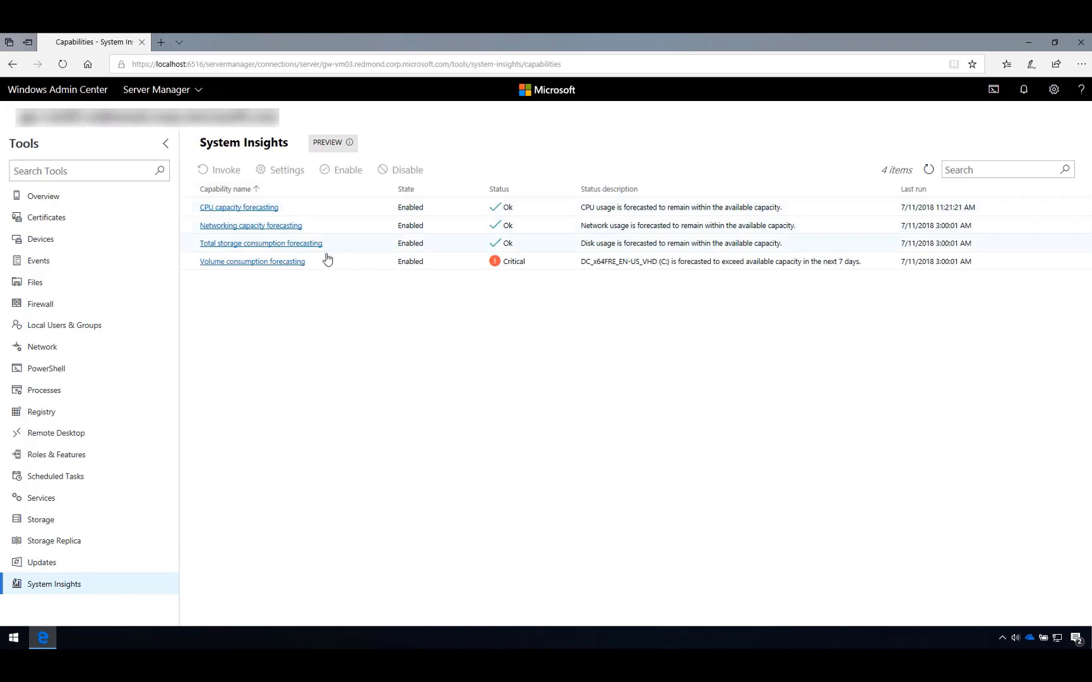
click(251, 261)
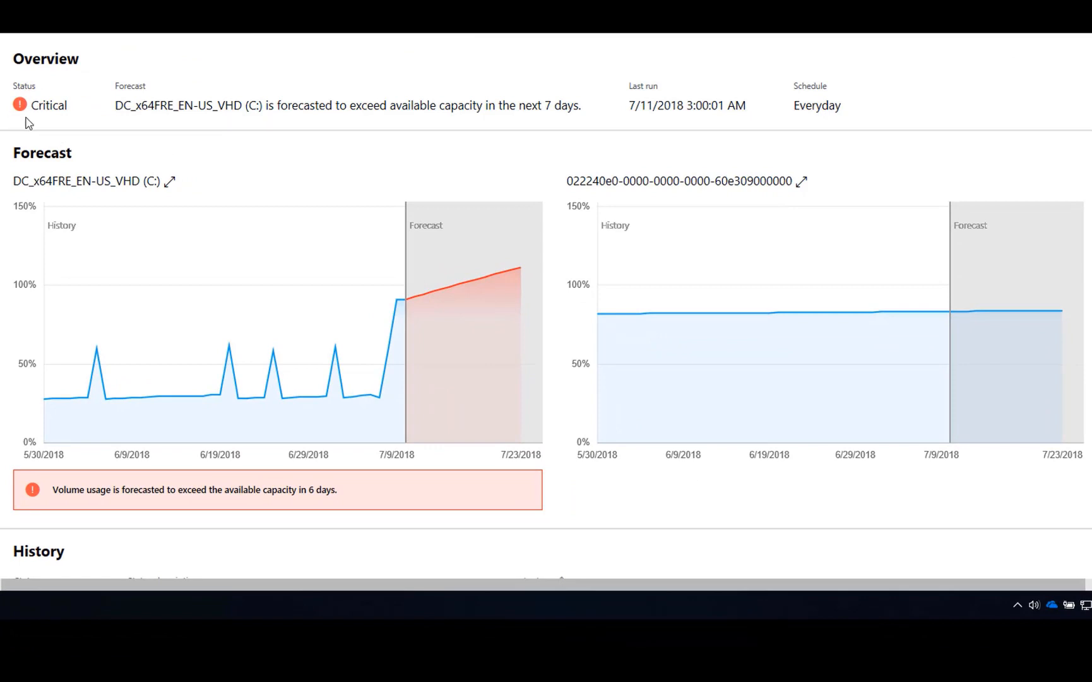
mouse_move(42, 126)
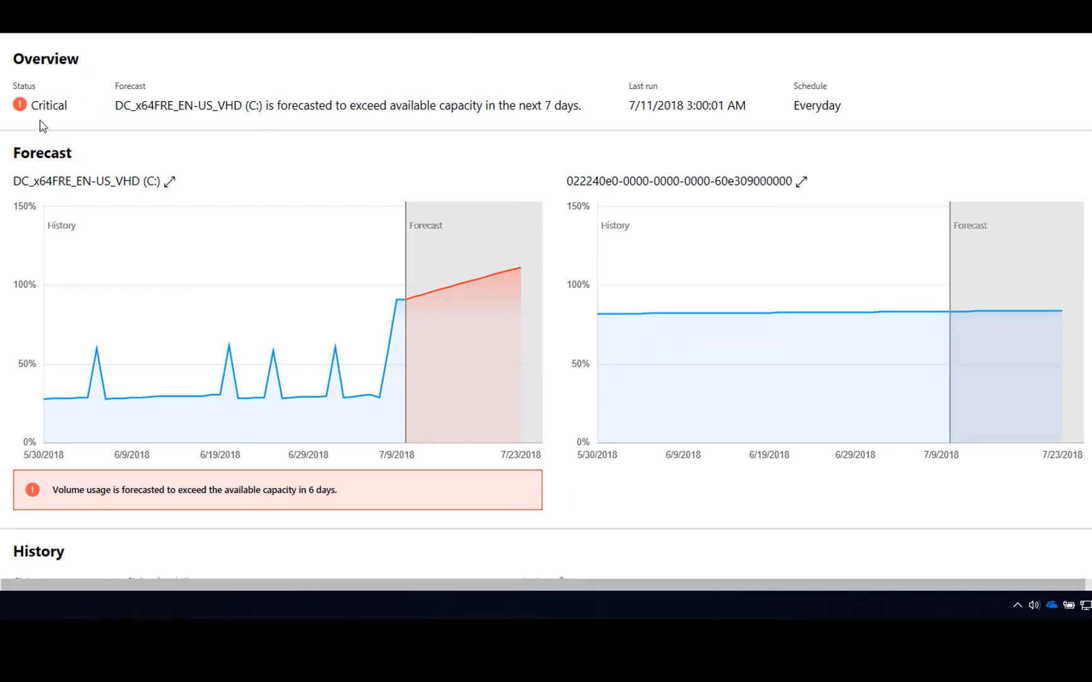
mouse_move(68, 126)
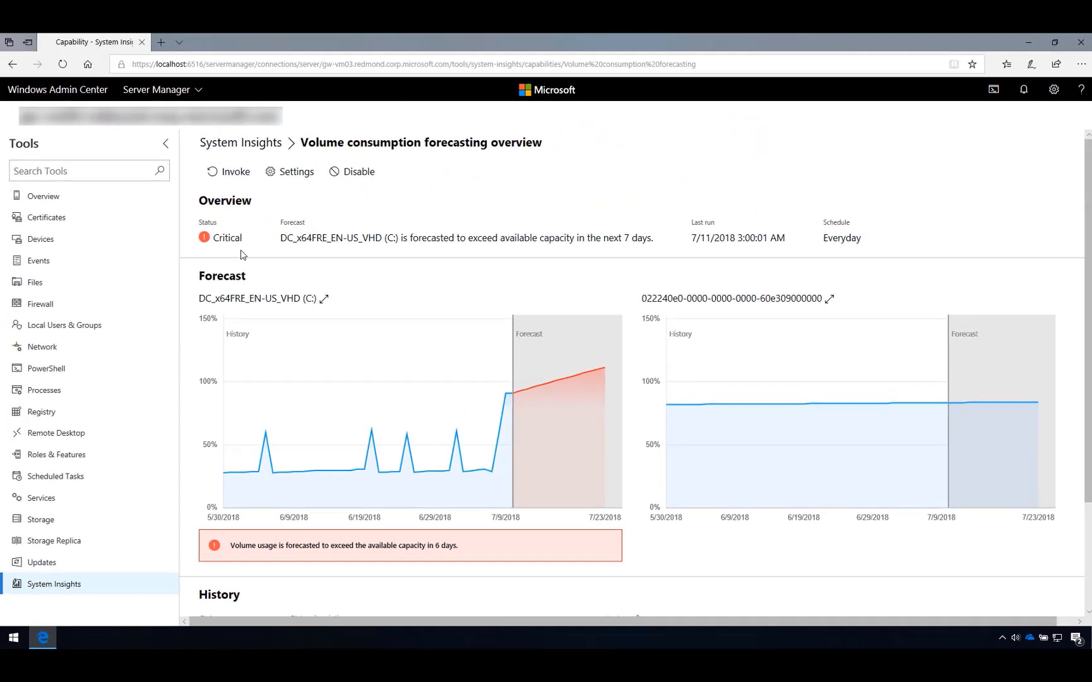
scroll(down, 3)
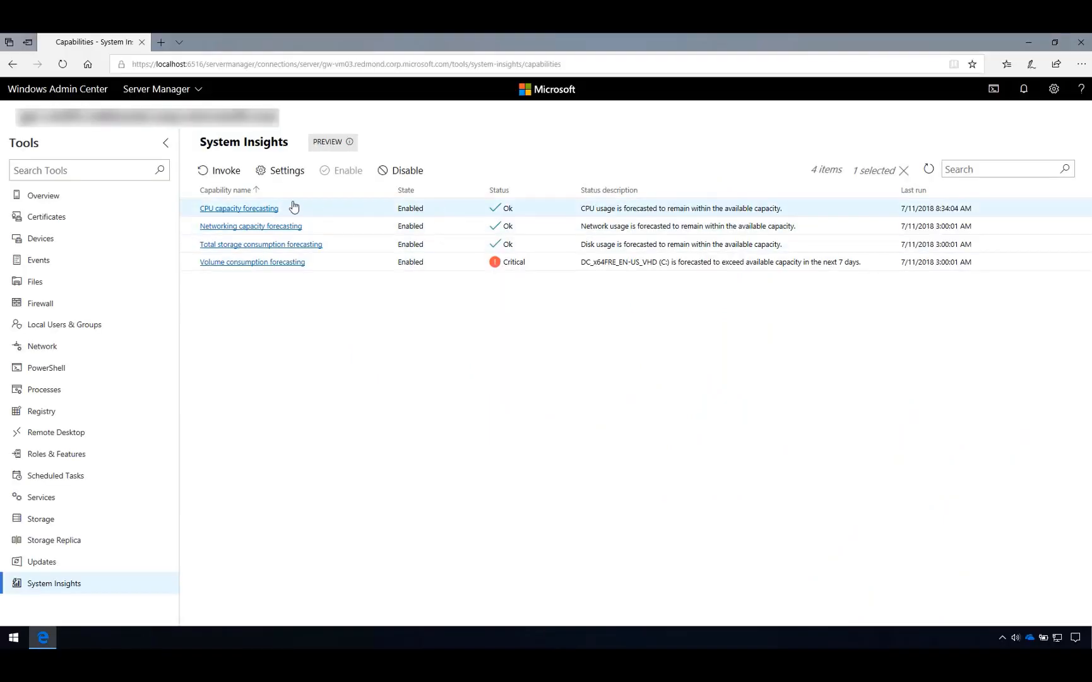
Select CPU capacity forecasting, run it again, then choose Disable
click(225, 170)
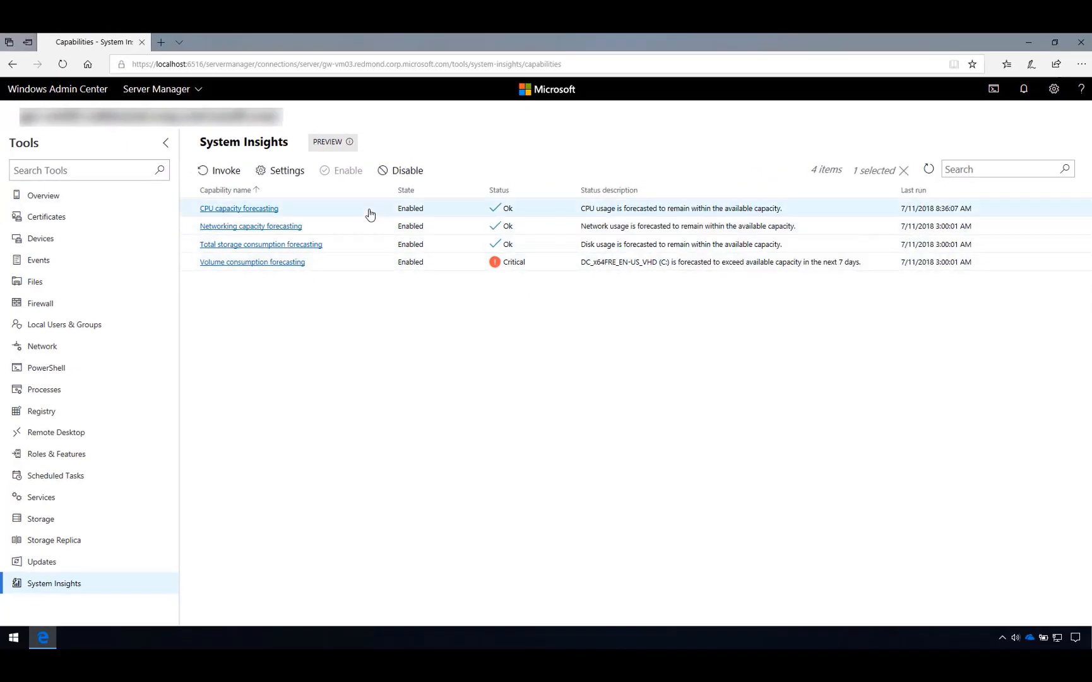
click(408, 169)
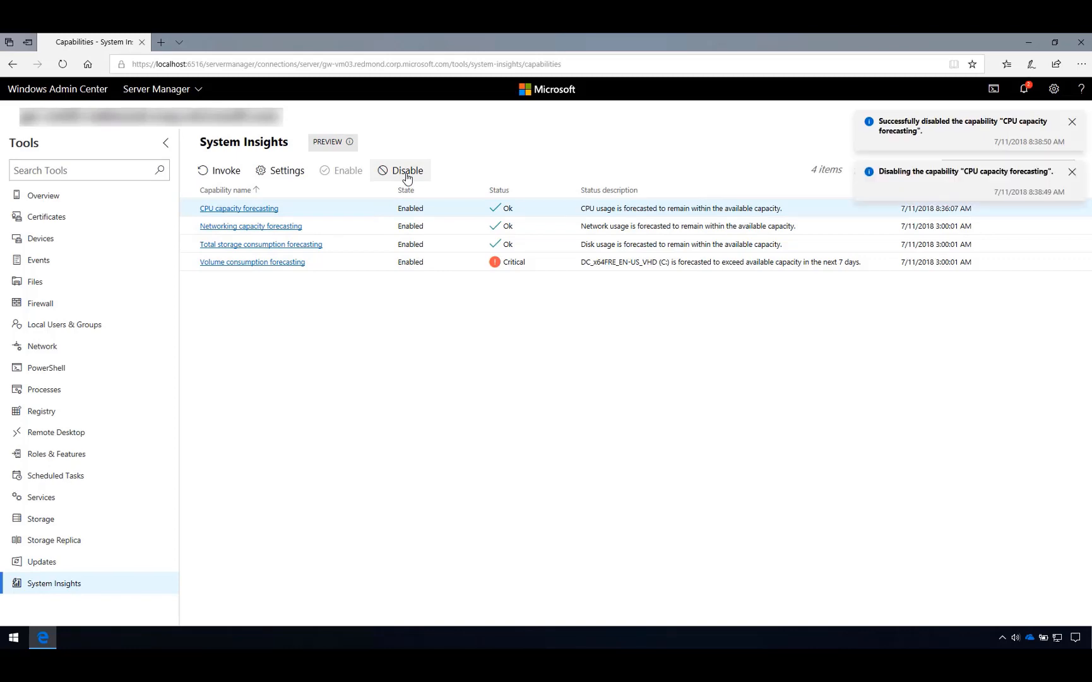
click(406, 170)
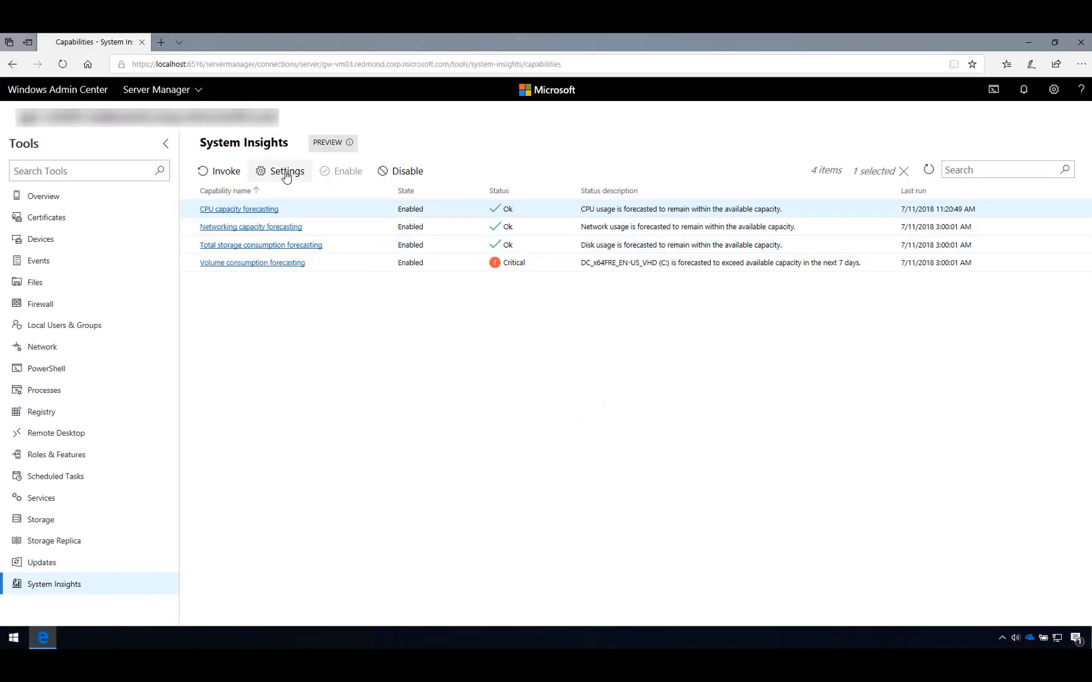
Set the CPU capacity forecasting schedule type to Hourly in its settings
click(285, 171)
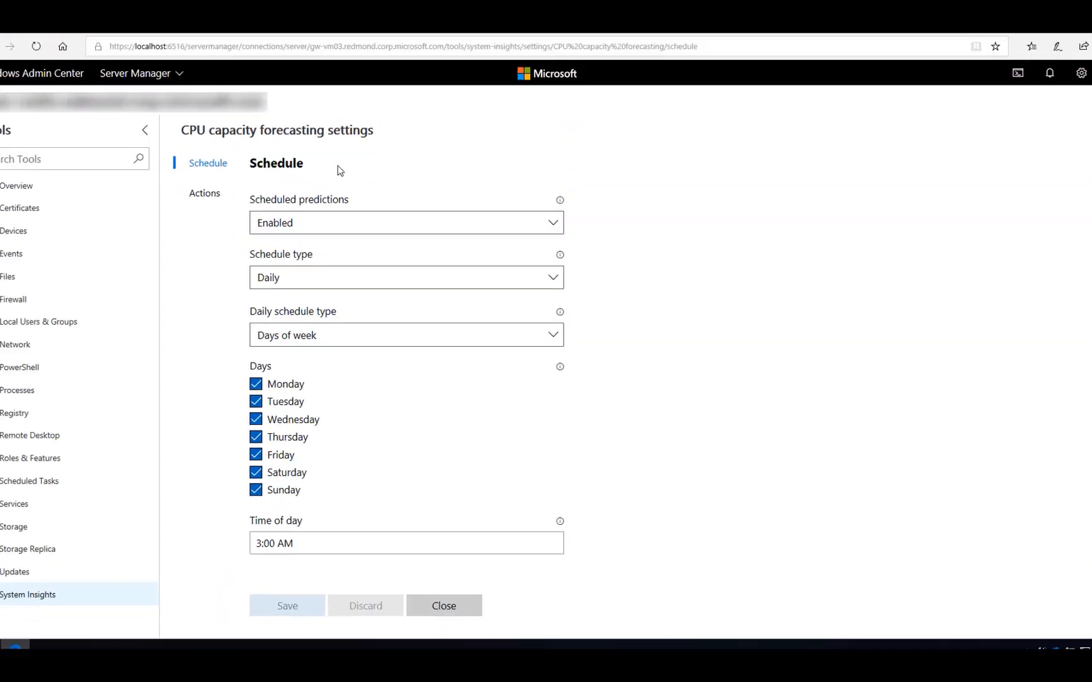
click(406, 278)
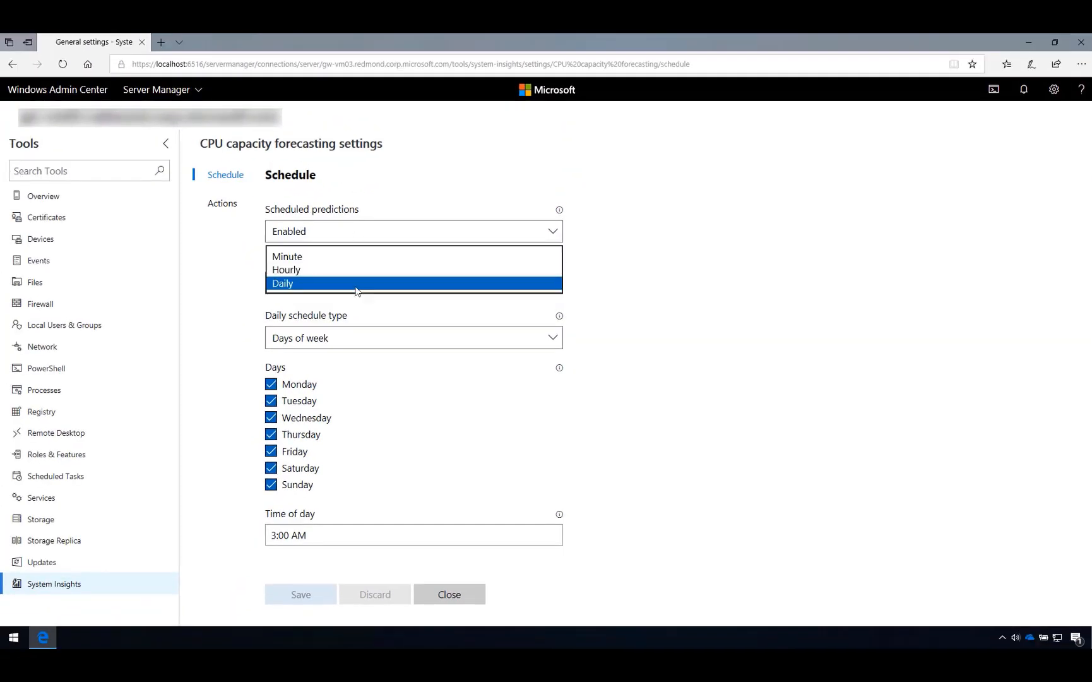
click(286, 271)
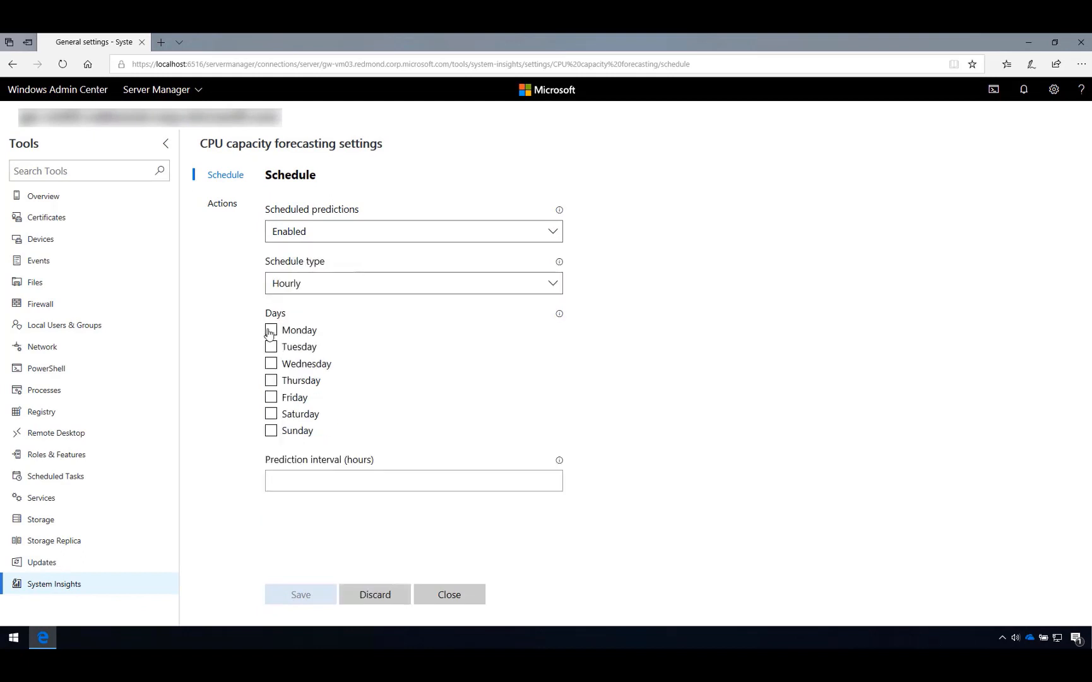